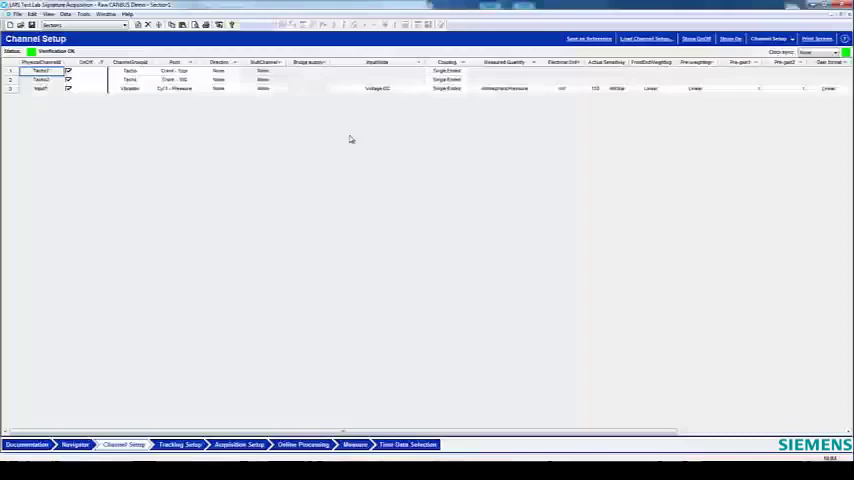
- Switch Channel Setup to the CAN Settings sheet with database selection and bus overview
click(770, 38)
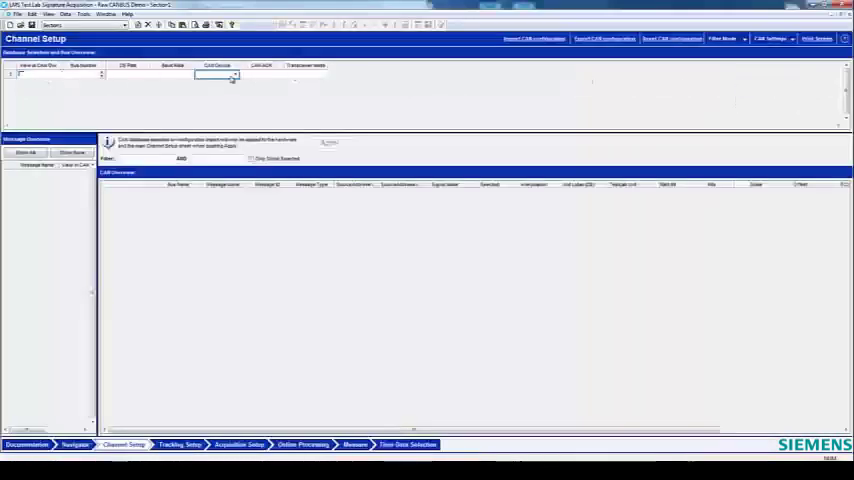
- Choose the CAN device for channel 1 and apply the bus configuration
click(234, 74)
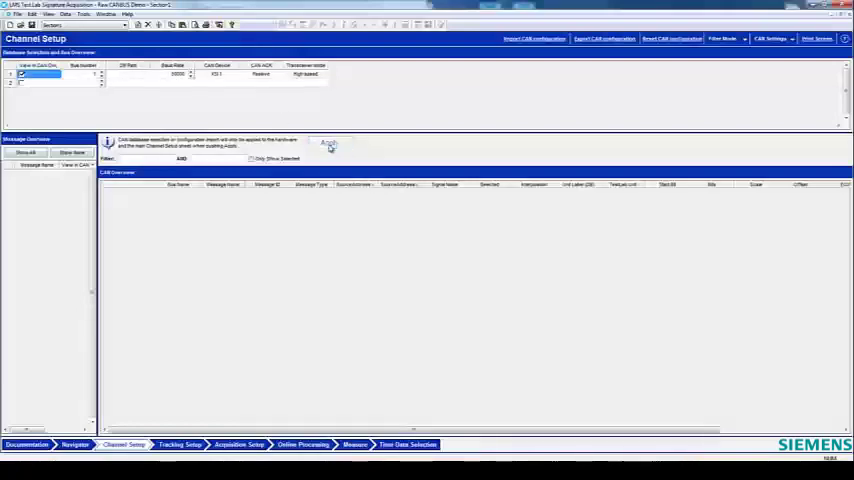
click(770, 38)
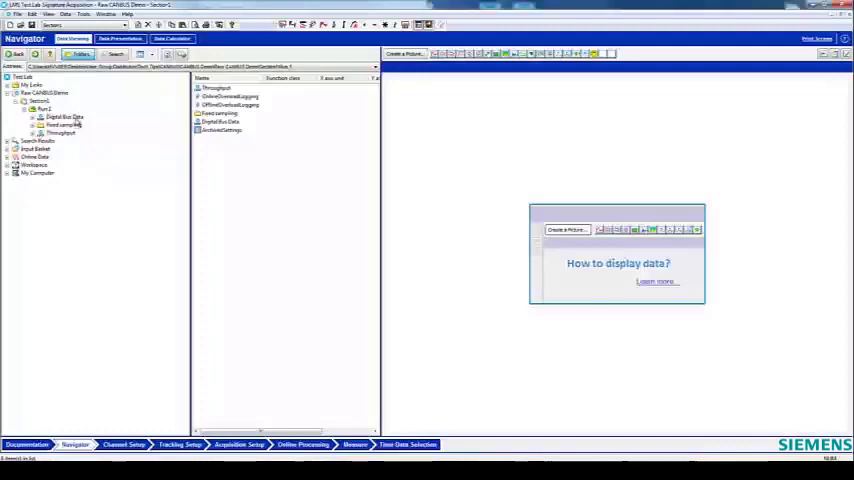
- Inspect Run 1's Digital Bus Data in Navigator and send Run 1 to Time Data Selection
click(65, 117)
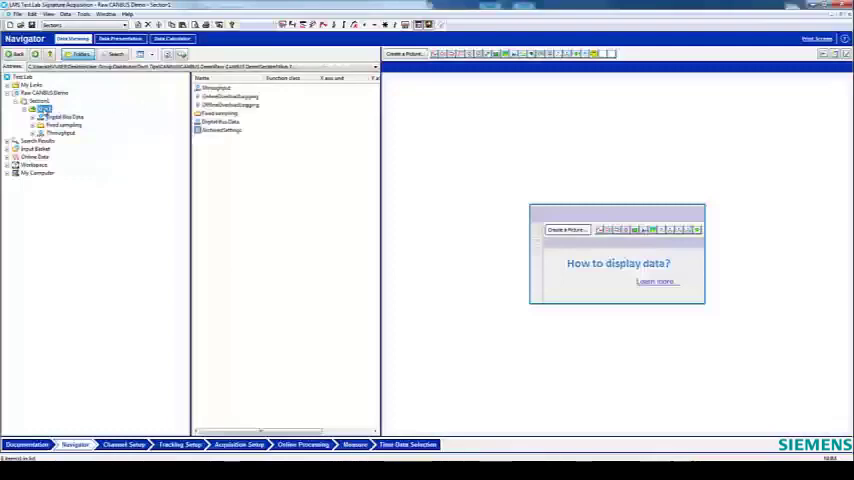
right_click(43, 108)
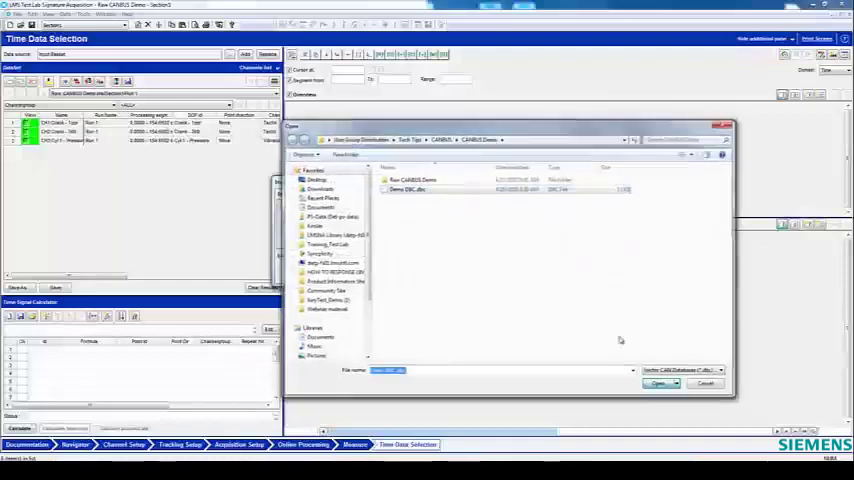
- Load the Demo DBC database file to decode Run 1's CAN bus data
click(658, 383)
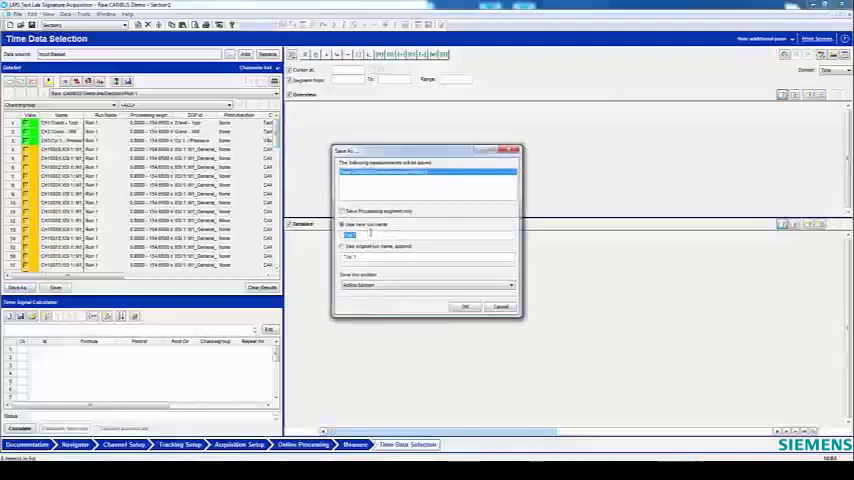
- Save the decoded signals under a new run name and view its Throughput folder
click(465, 306)
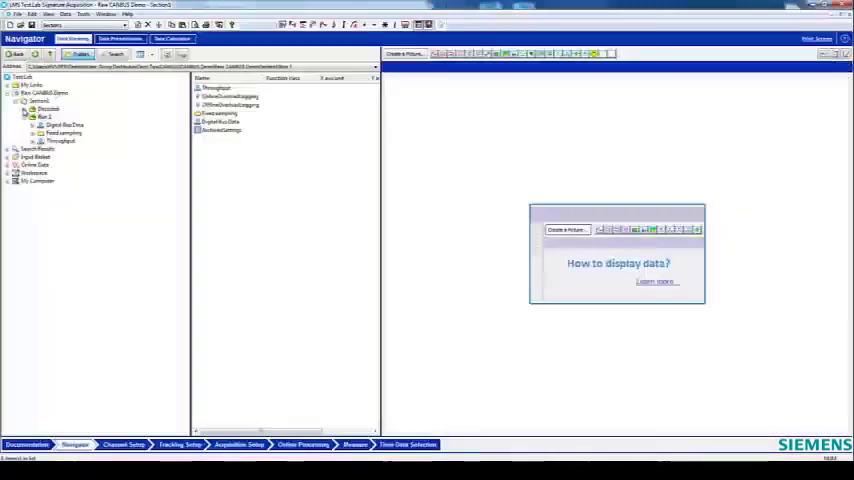
click(58, 117)
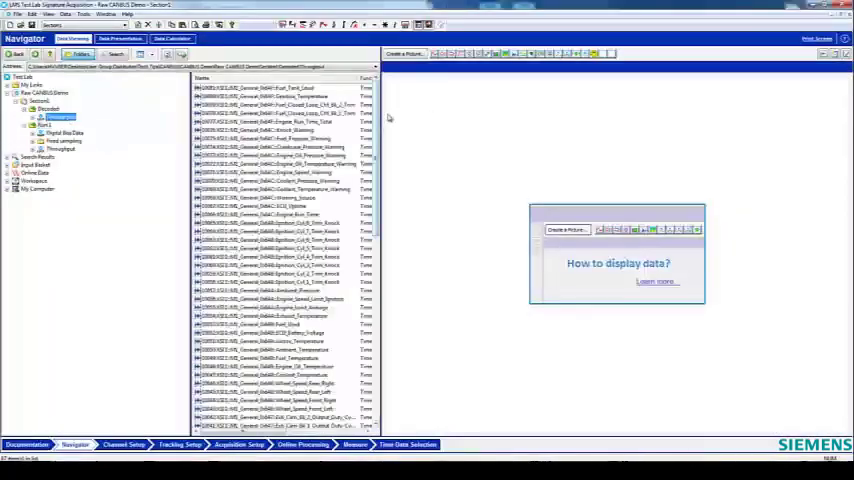